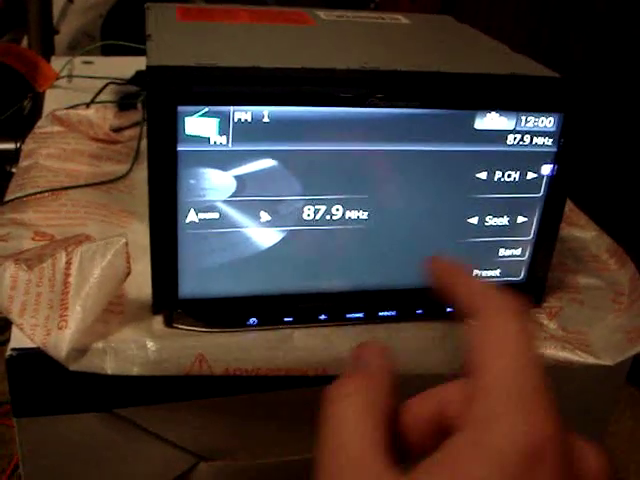
left_click(515, 180)
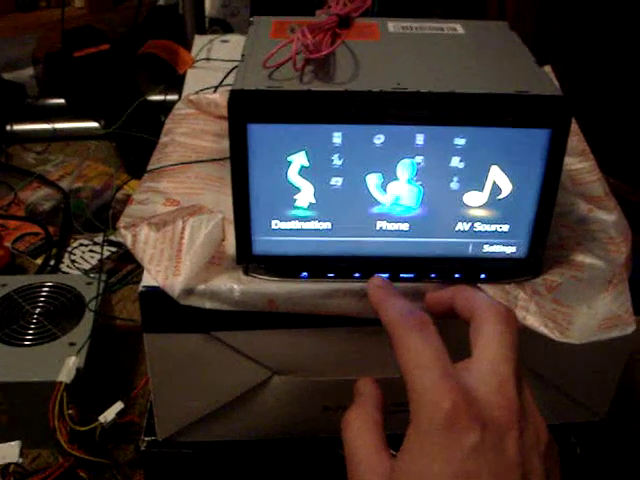
left_click(300, 180)
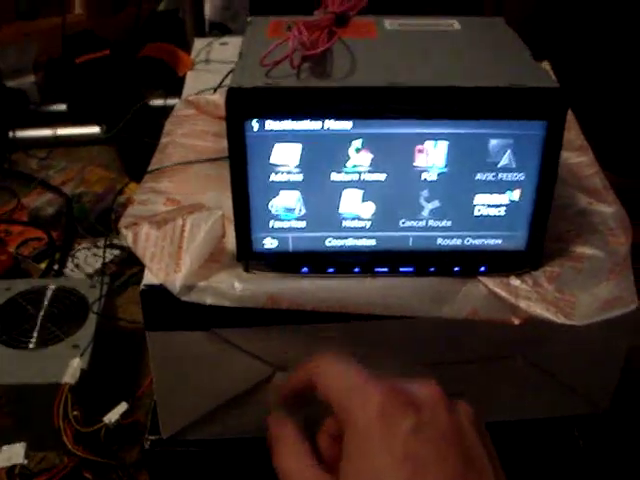